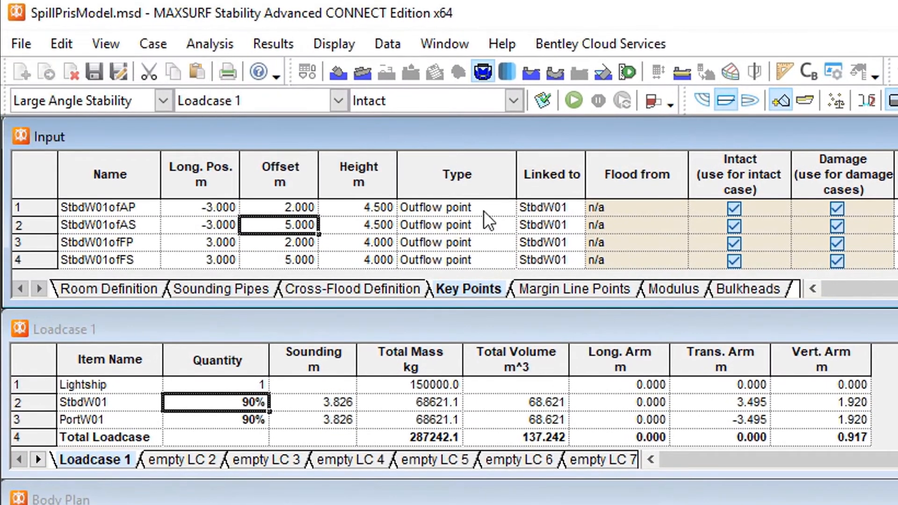
Step: Bring the Profile window forward to see the tanks and outflow points from the side
{"action": "left_click", "coordinate": [506, 206]}
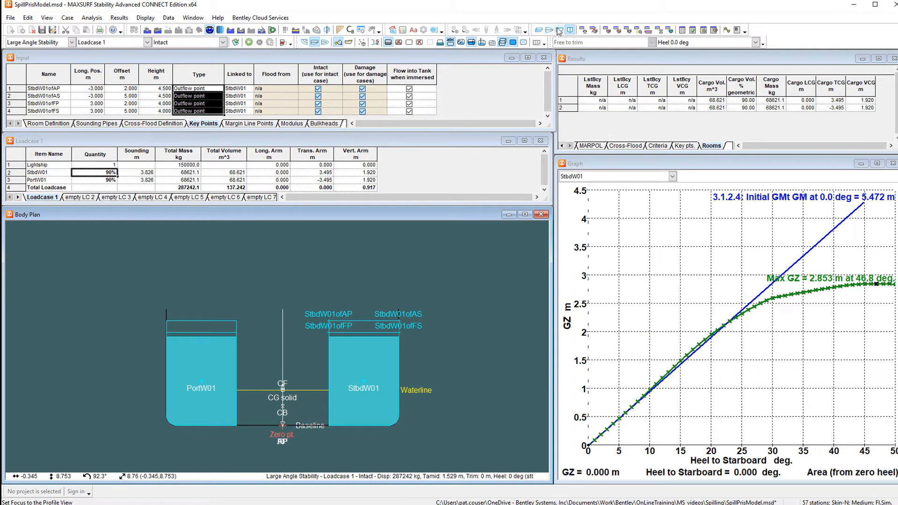
{"action": "left_click", "coordinate": [569, 30]}
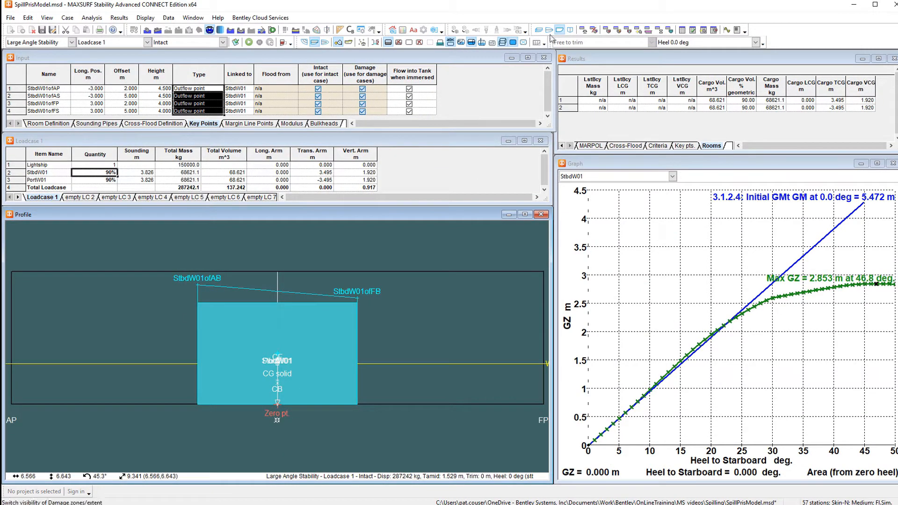
{"action": "left_click", "coordinate": [547, 30]}
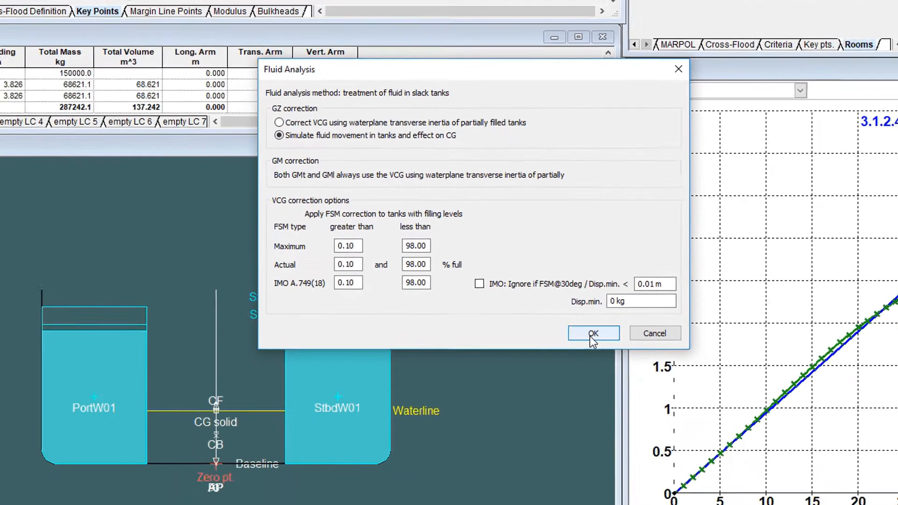
Step: Confirm the Fluid Analysis option 'Simulate fluid movement in tanks and effect on CG'
{"action": "left_click", "coordinate": [593, 333]}
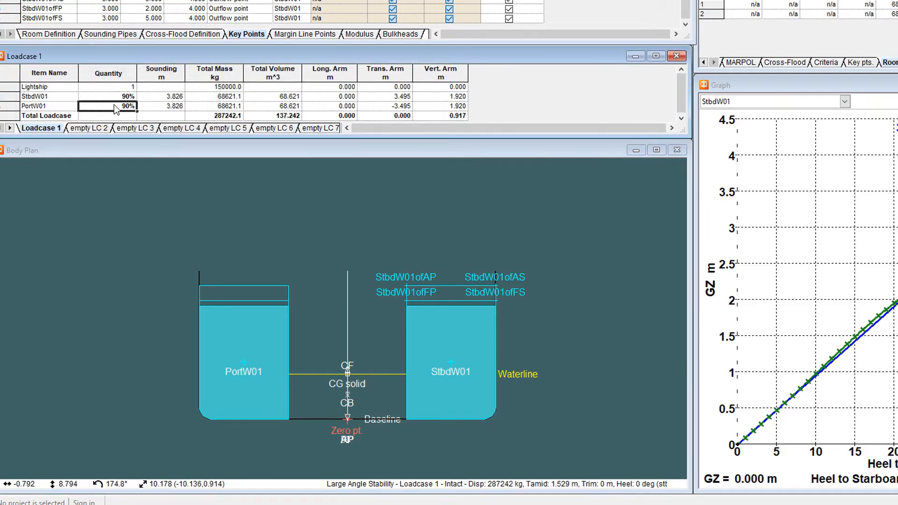
Step: Choose Heel 5.0 deg so both wing tanks show at 90% with no spilling
{"action": "left_click", "coordinate": [756, 36]}
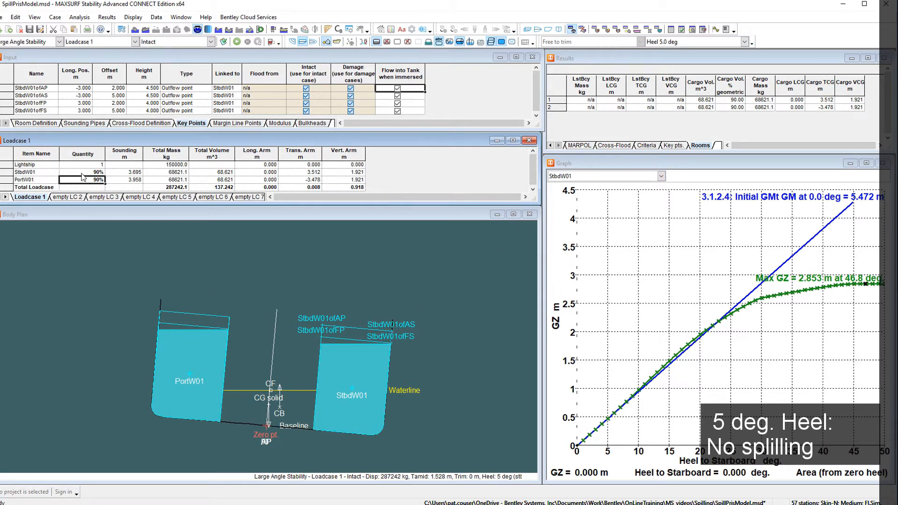
Step: Step the heel to 8.0 then 28.0 deg, where StbdW01 spills to about 75% full
{"action": "left_click", "coordinate": [747, 44]}
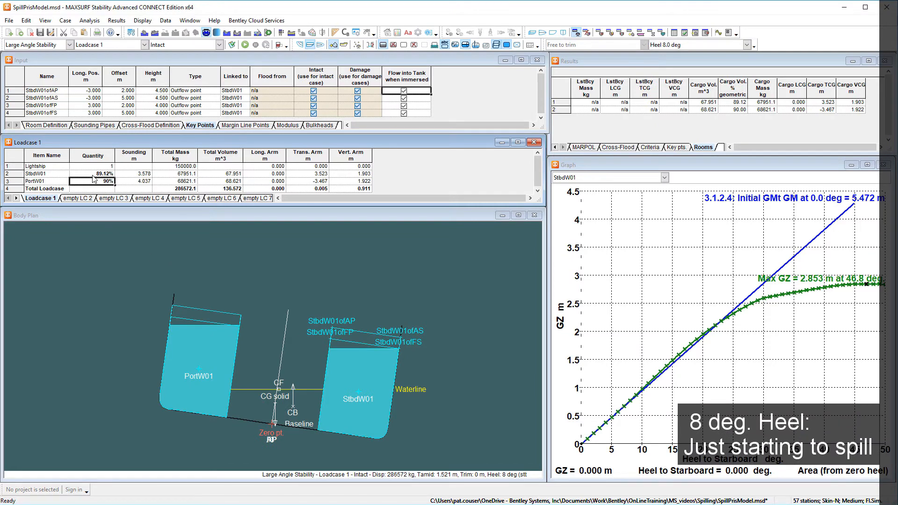
{"action": "left_click", "coordinate": [745, 45]}
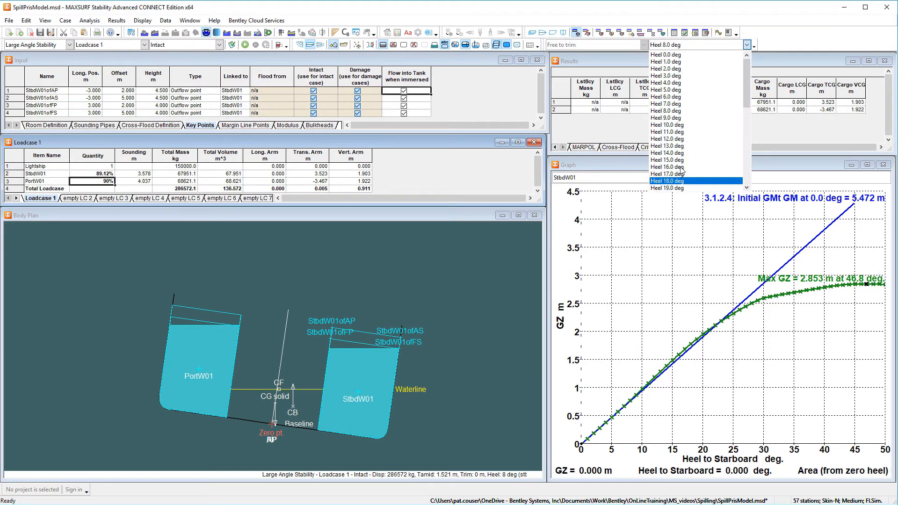
{"action": "left_click", "coordinate": [668, 181]}
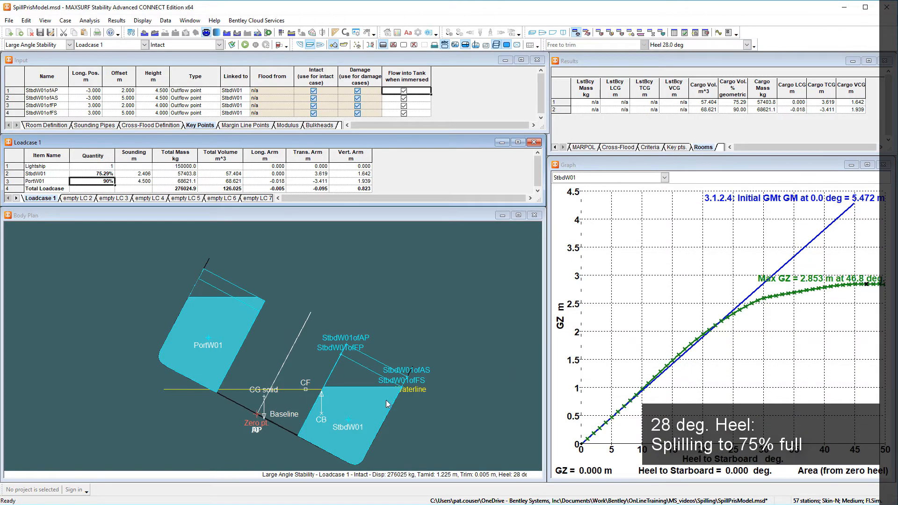
{"action": "left_click", "coordinate": [746, 45]}
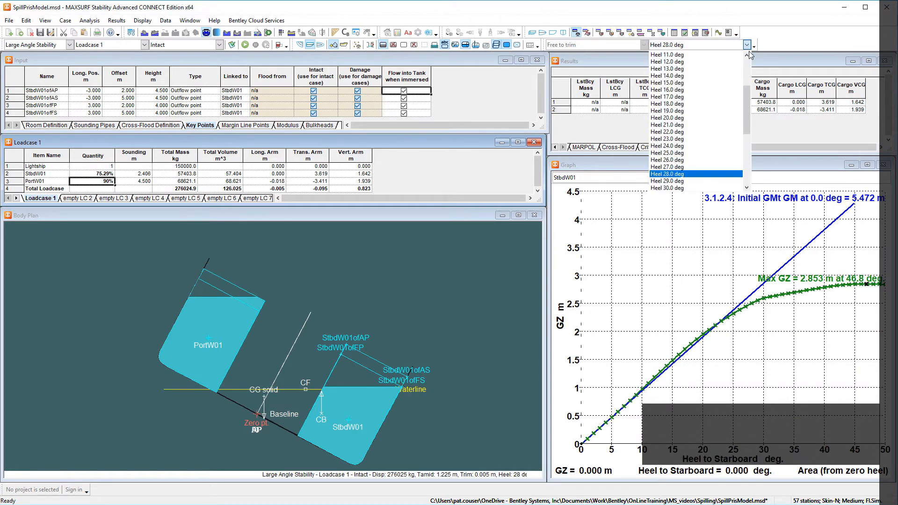